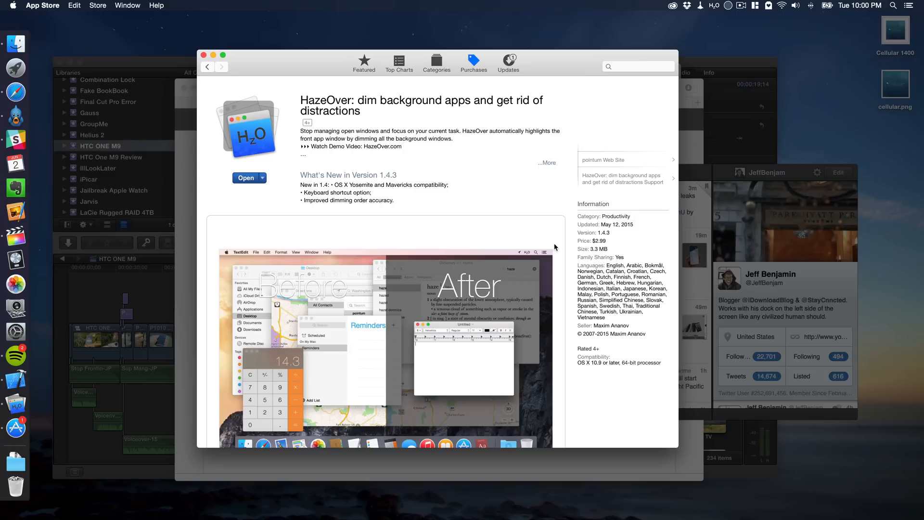
mouse_move(541, 226)
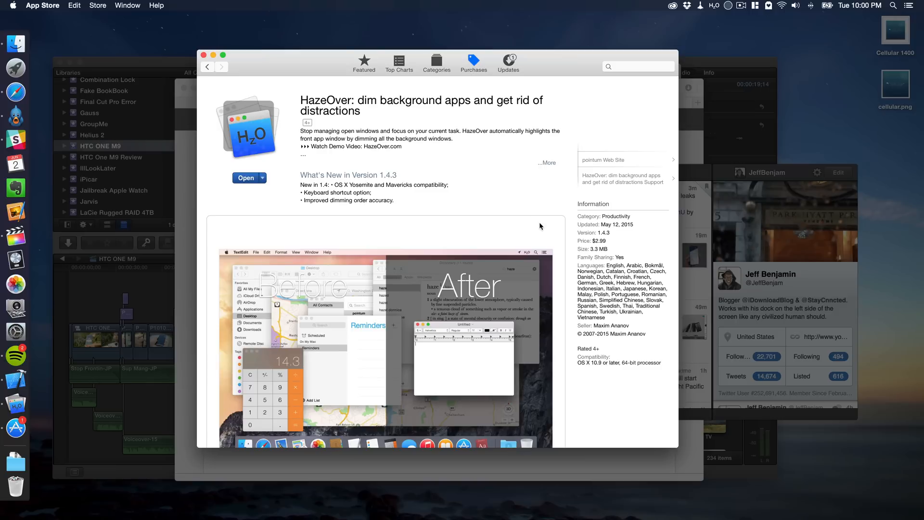
mouse_move(523, 63)
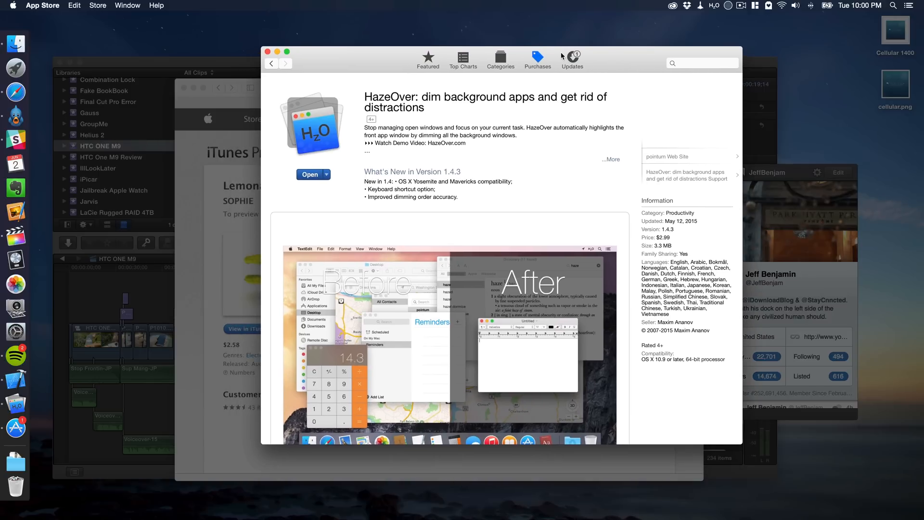
mouse_move(228, 171)
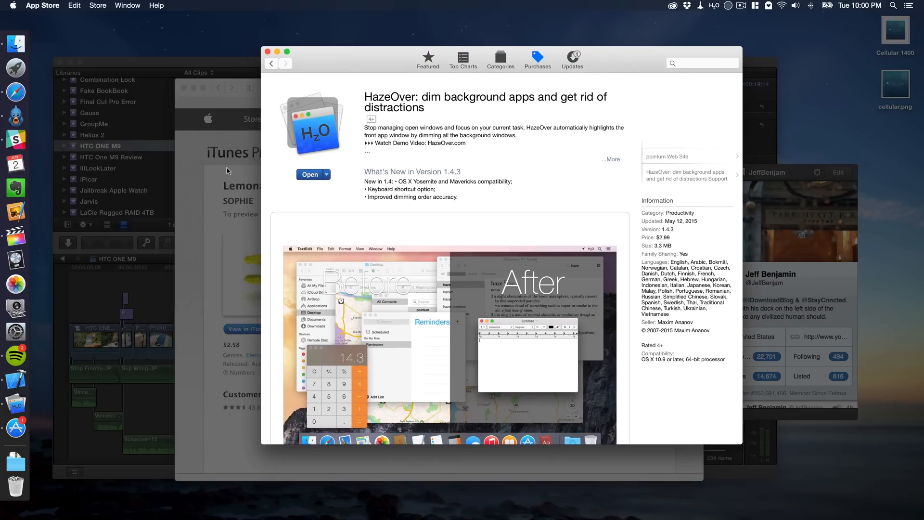
mouse_move(678, 178)
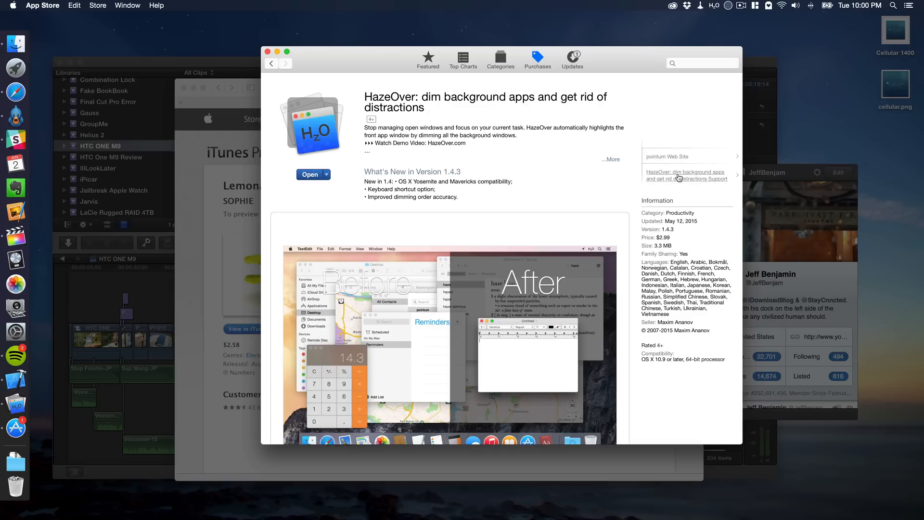
mouse_move(794, 200)
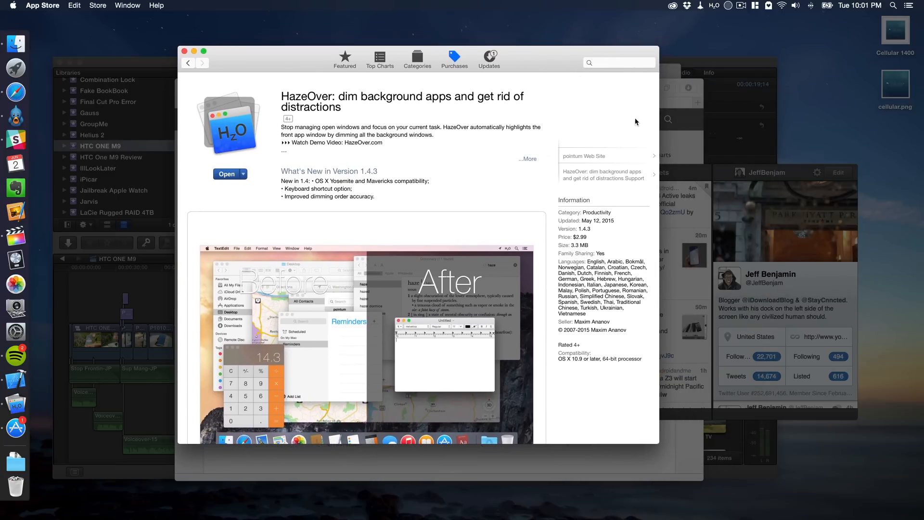
mouse_move(537, 119)
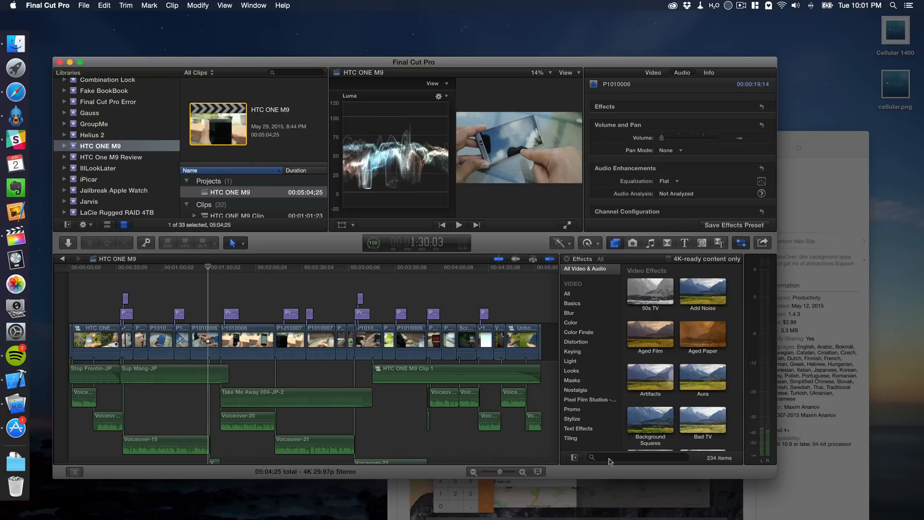
mouse_move(643, 266)
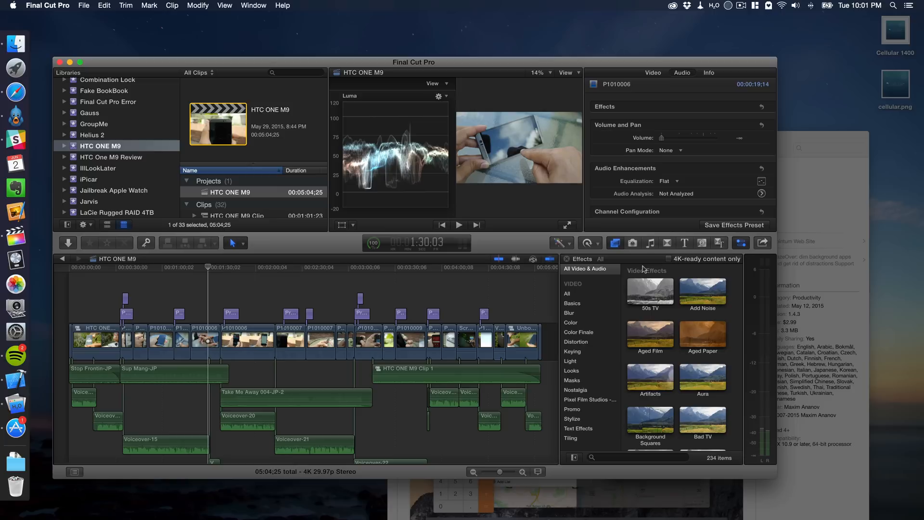
mouse_move(670, 279)
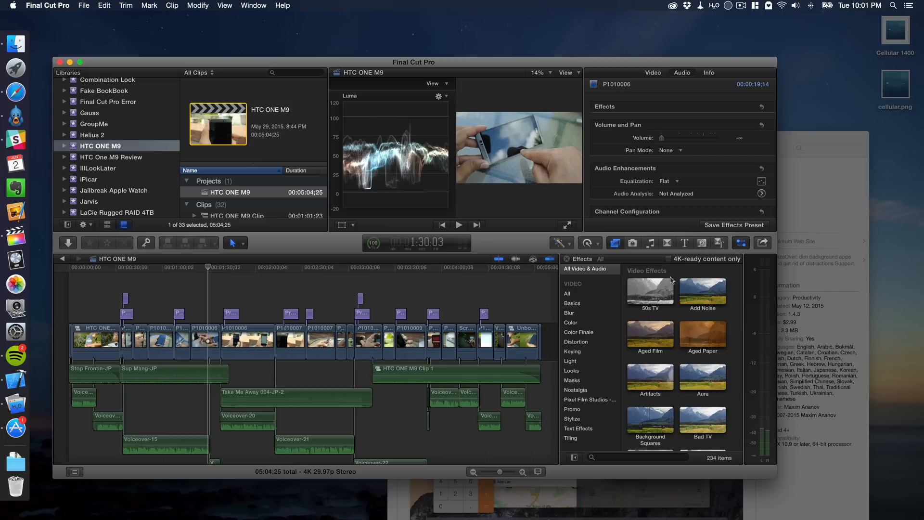
mouse_move(683, 278)
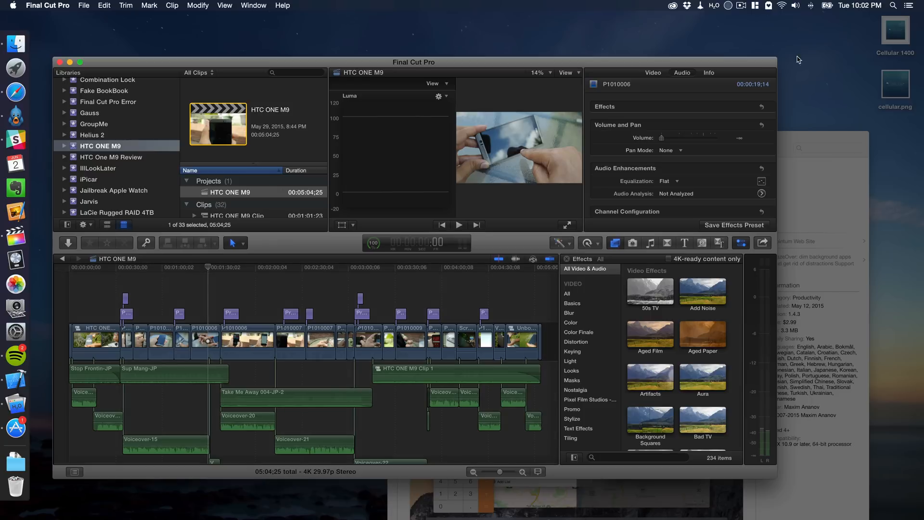
- Bring Tweetbot forward, then Xcode's welcome window, dimming the other windows behind
click(715, 5)
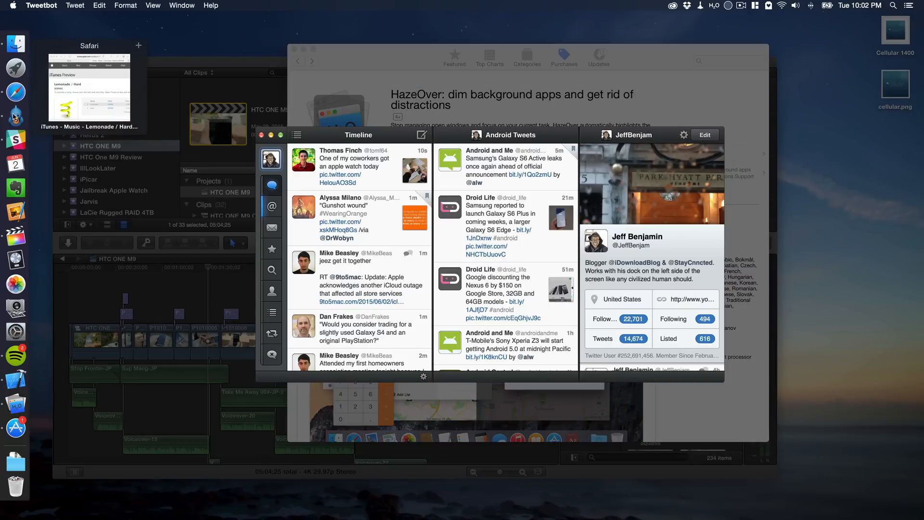
click(15, 380)
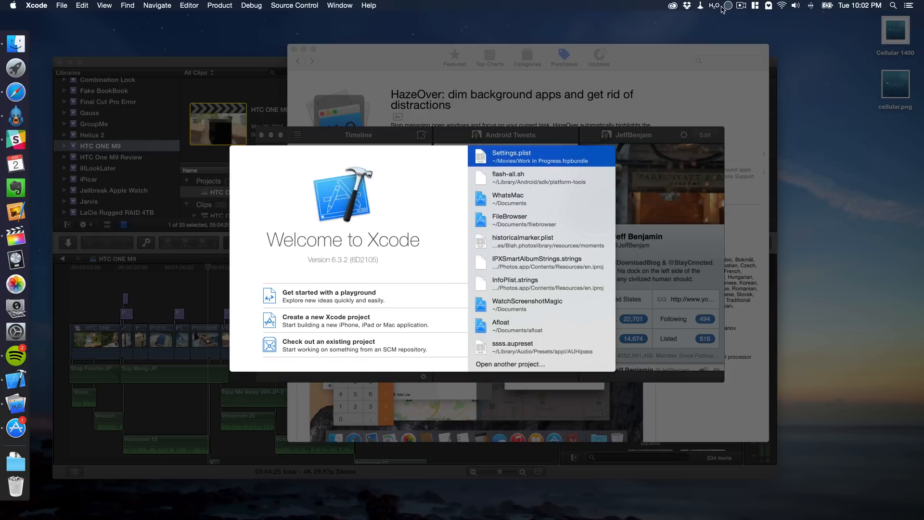
- Switch HazeOver's background dimming off and back on from the menu bar
click(730, 5)
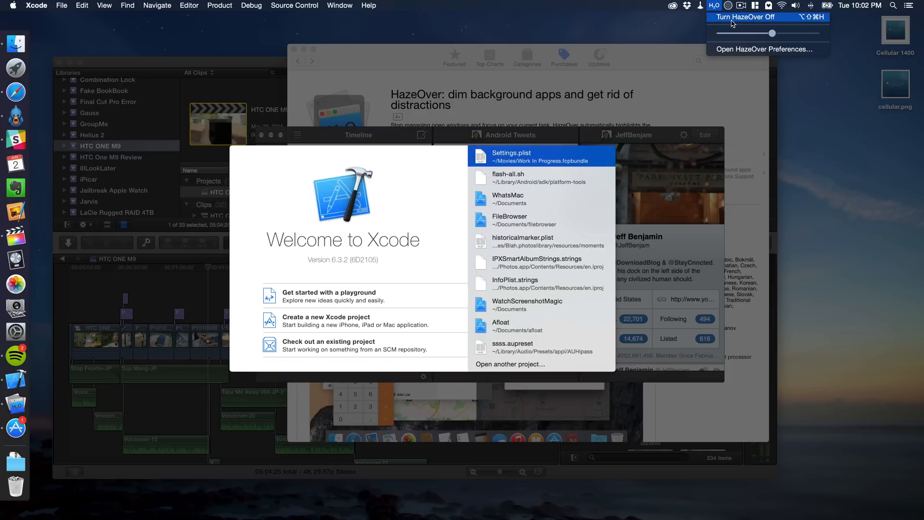
mouse_move(743, 23)
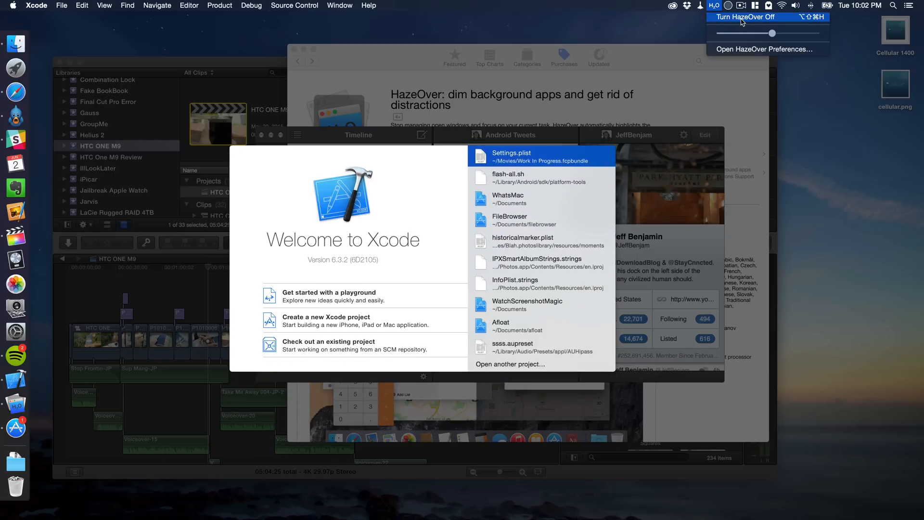
click(748, 18)
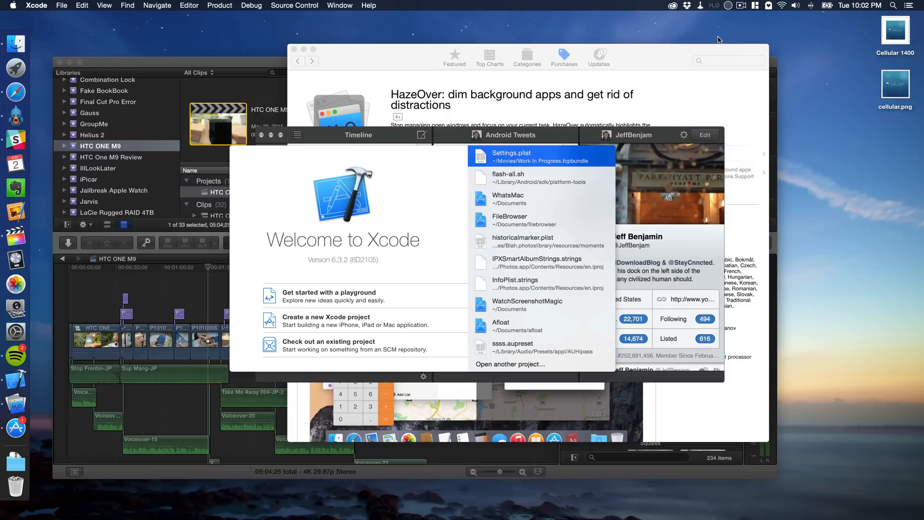
click(712, 4)
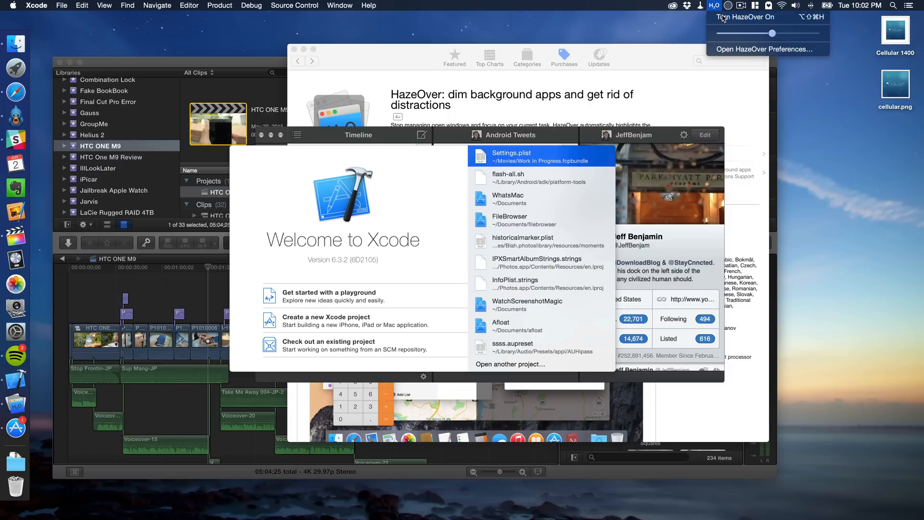
click(741, 17)
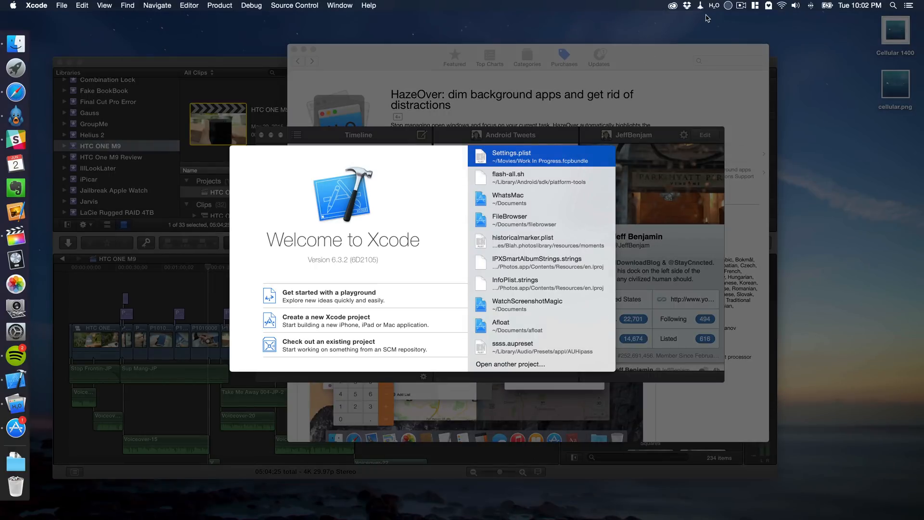
- Lower the dim level slider to a light dim behind Xcode's welcome window
click(714, 5)
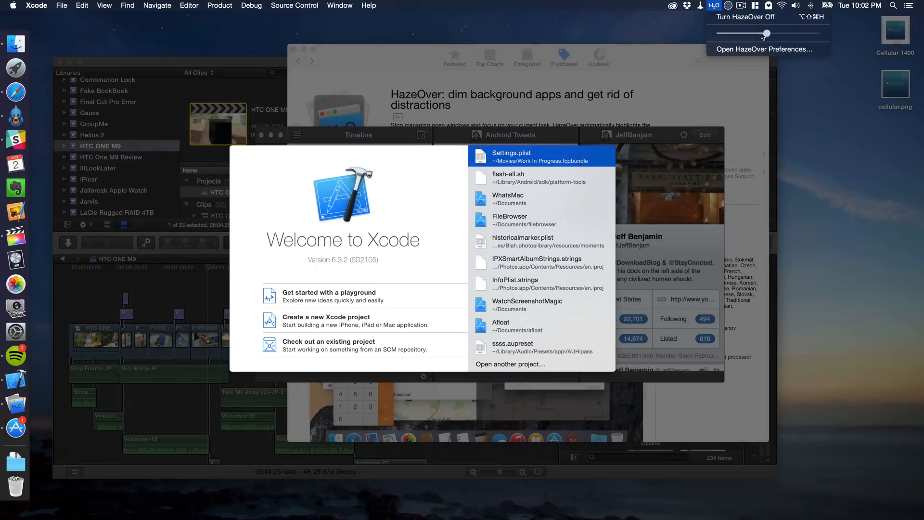
drag(767, 33, 721, 33)
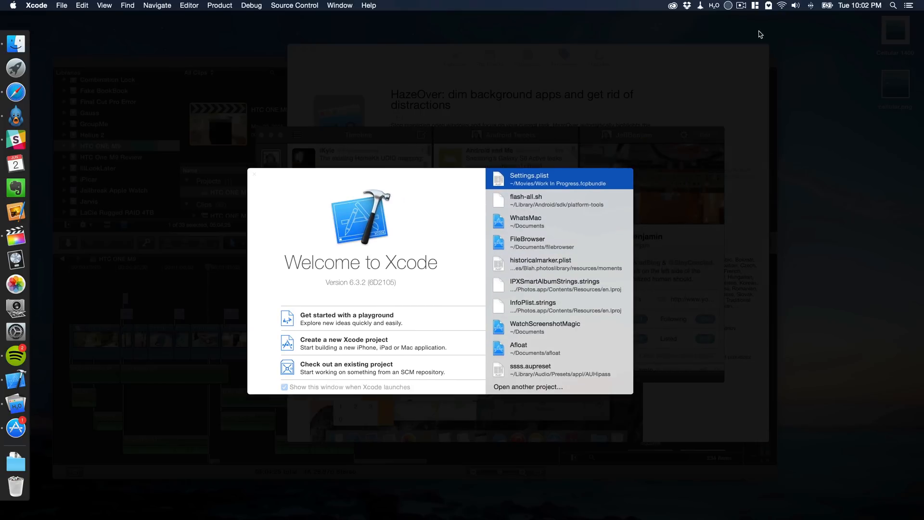
click(712, 6)
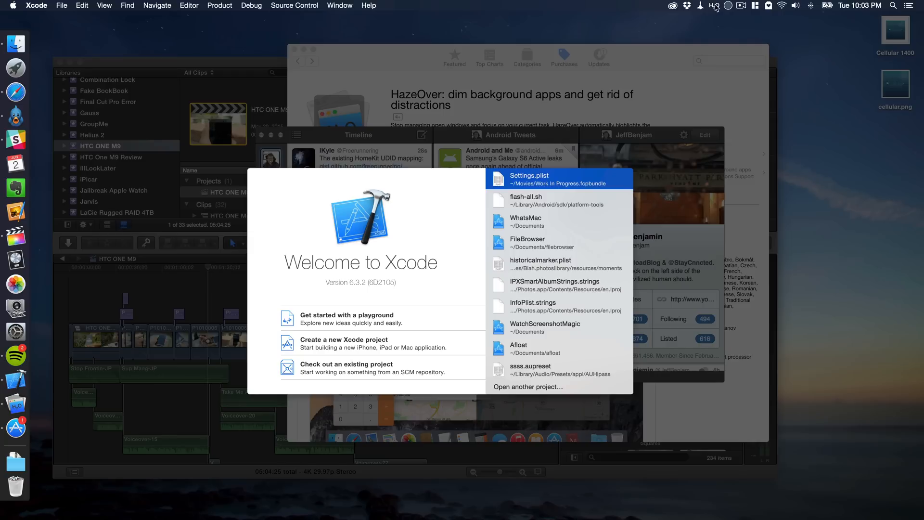
click(714, 6)
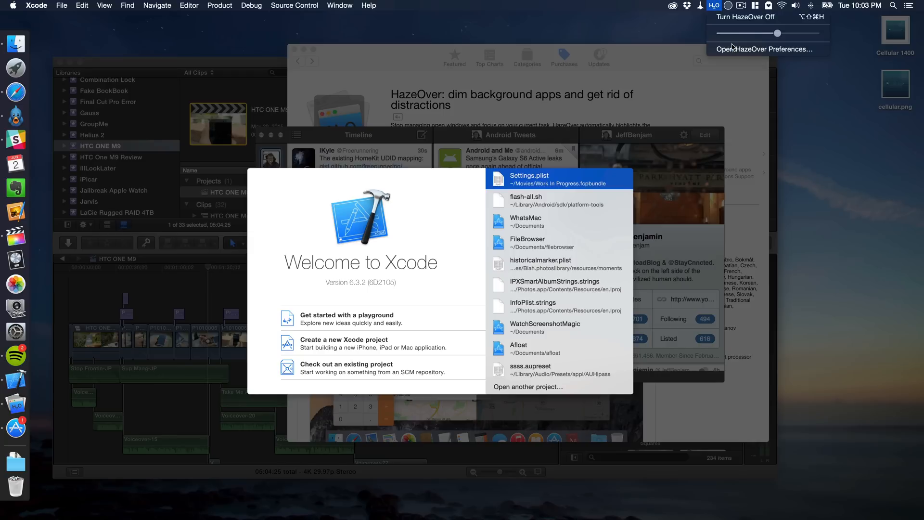
- Show HazeOver Preferences on the General pane and move the window higher
click(764, 49)
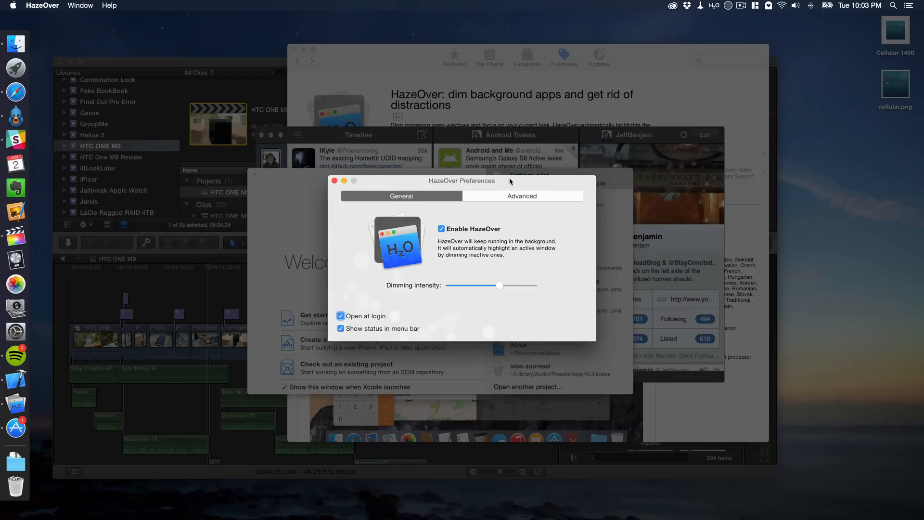
drag(461, 180, 487, 144)
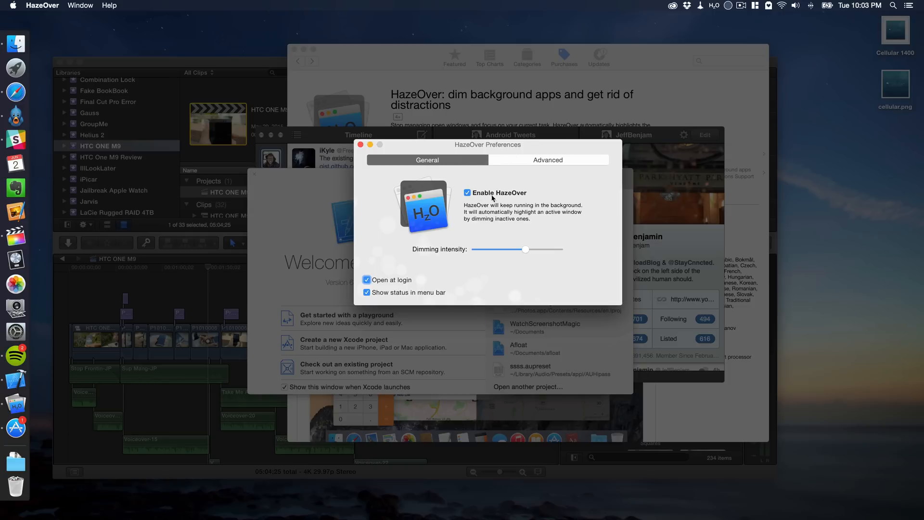
mouse_move(501, 230)
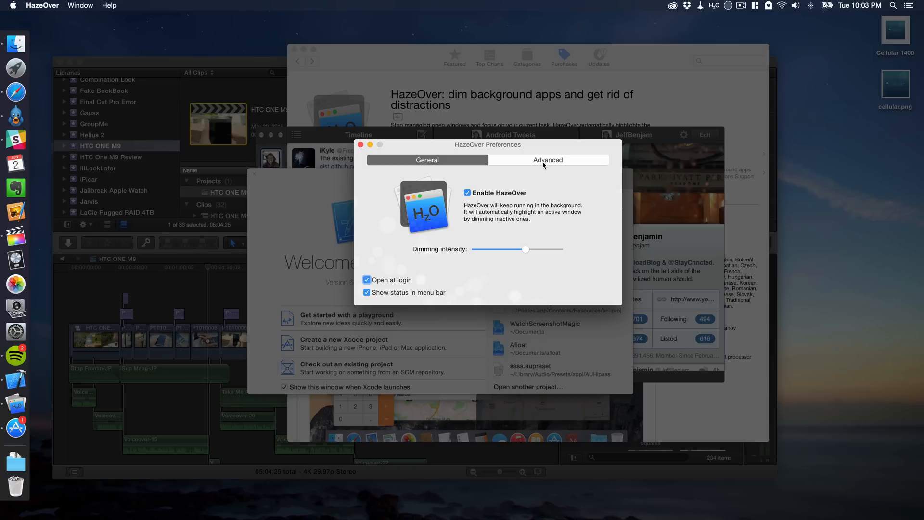
- Raise the Advanced animation duration from 0.25 to 2.25 seconds
click(548, 160)
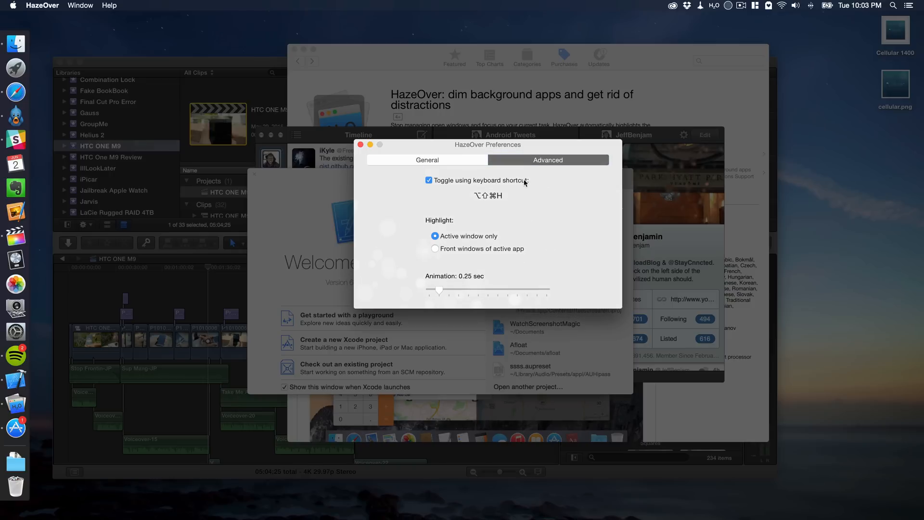
mouse_move(504, 195)
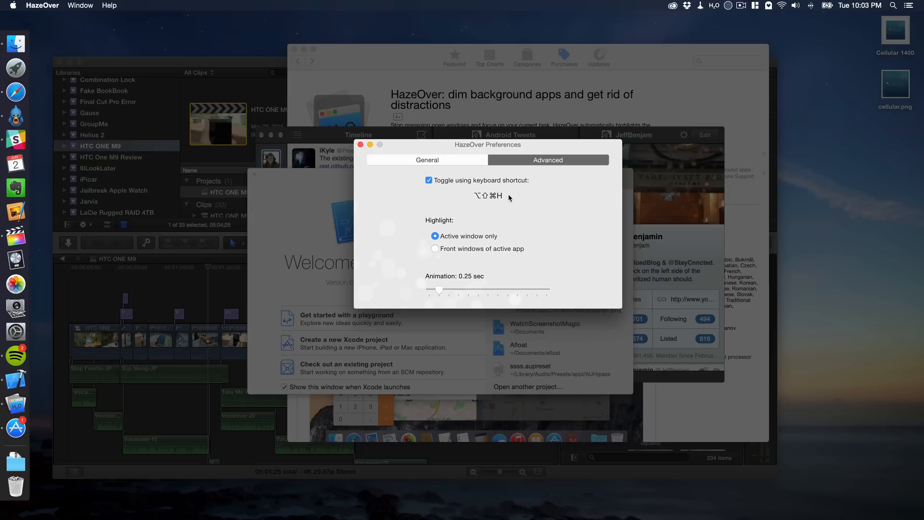
mouse_move(450, 223)
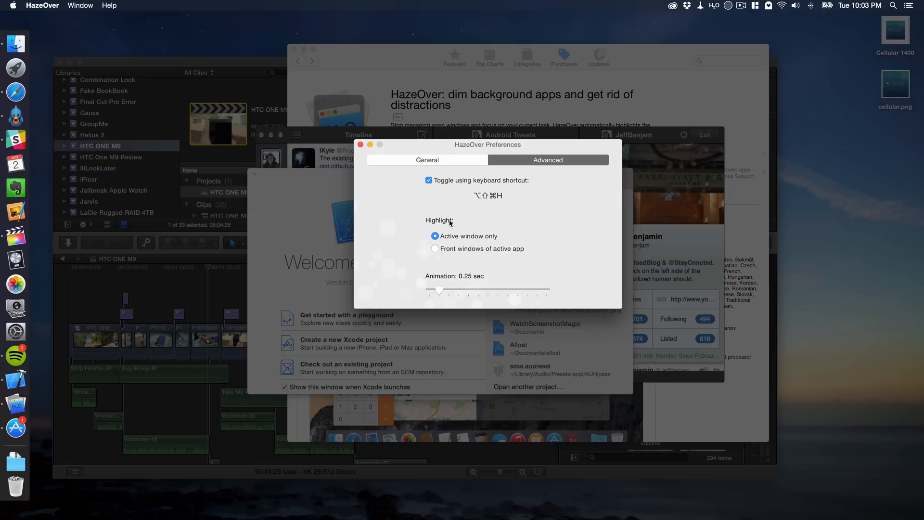
mouse_move(467, 235)
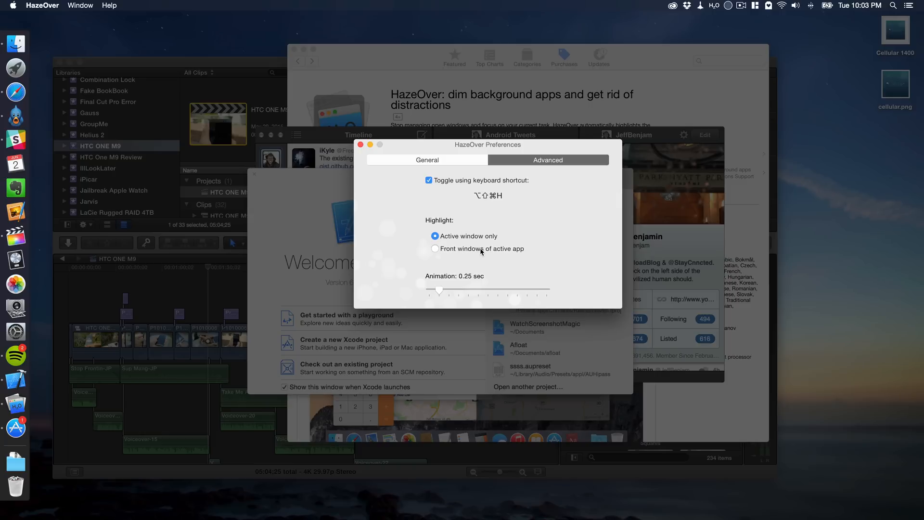
mouse_move(495, 261)
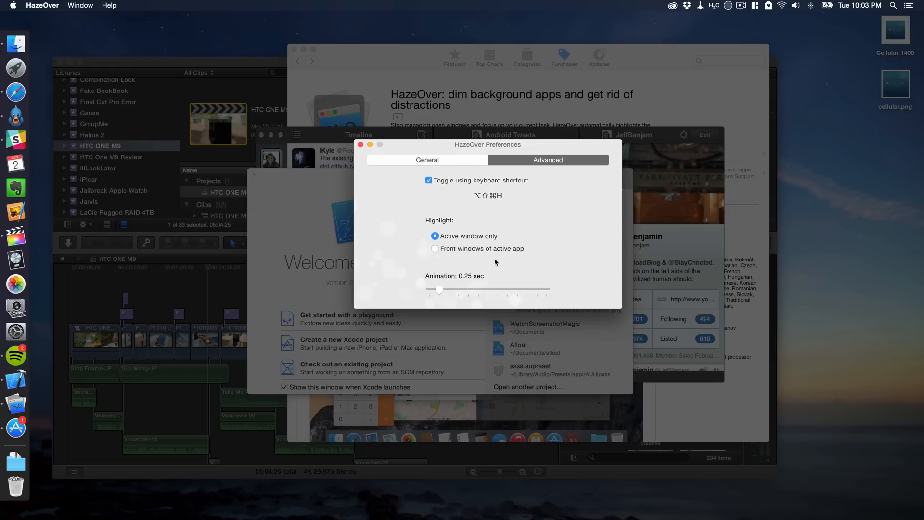
drag(439, 289, 486, 290)
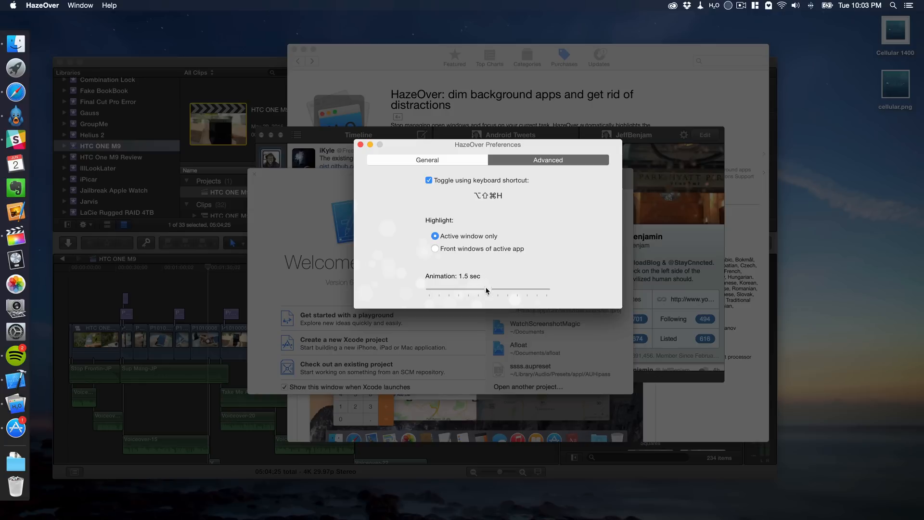
drag(483, 290, 516, 289)
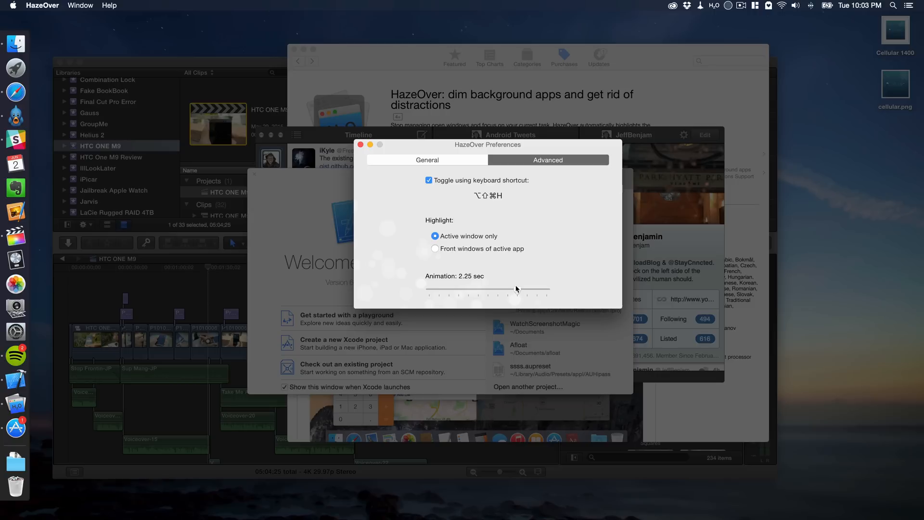
mouse_move(514, 286)
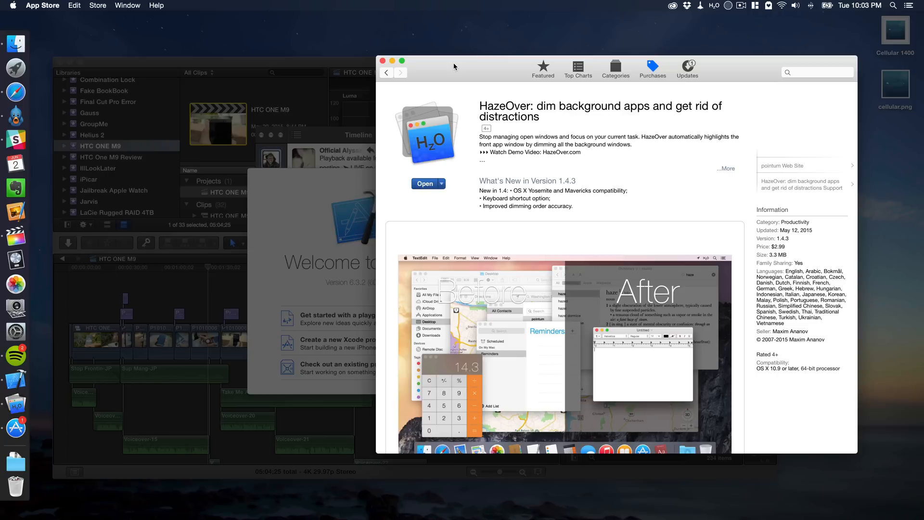
mouse_move(327, 192)
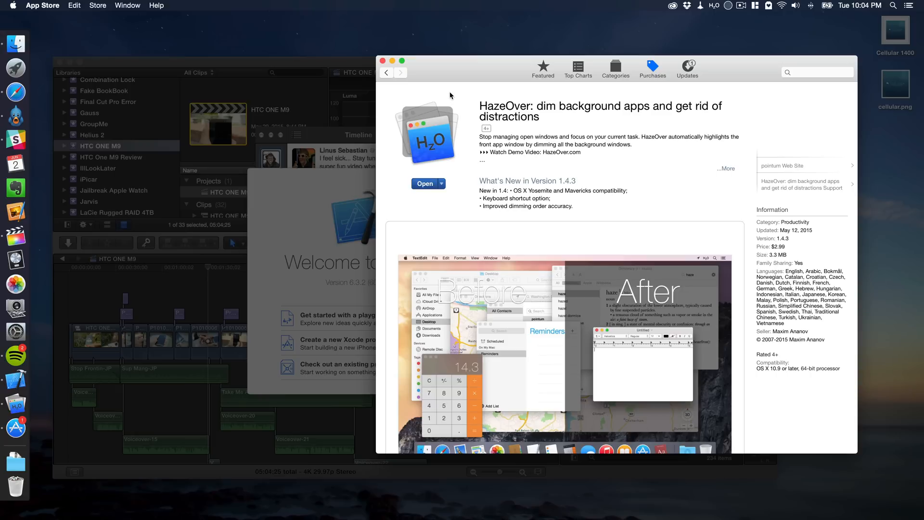
mouse_move(470, 71)
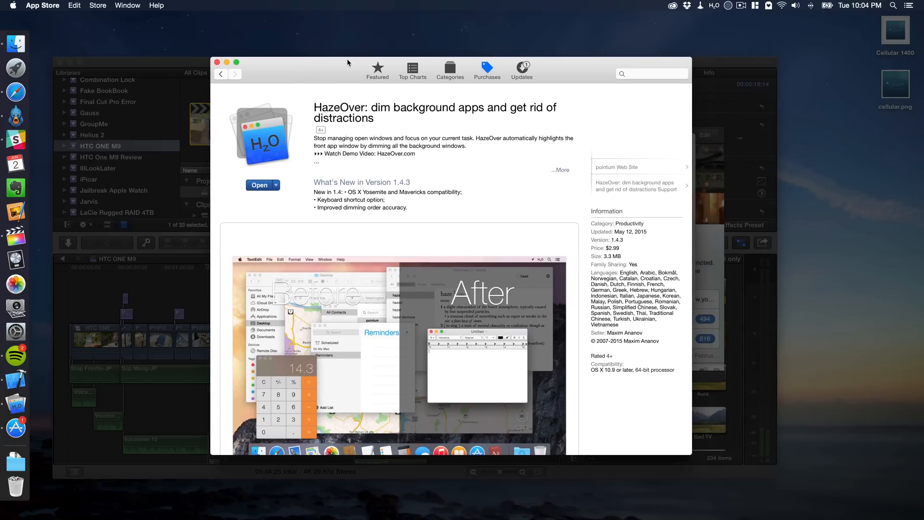
mouse_move(410, 49)
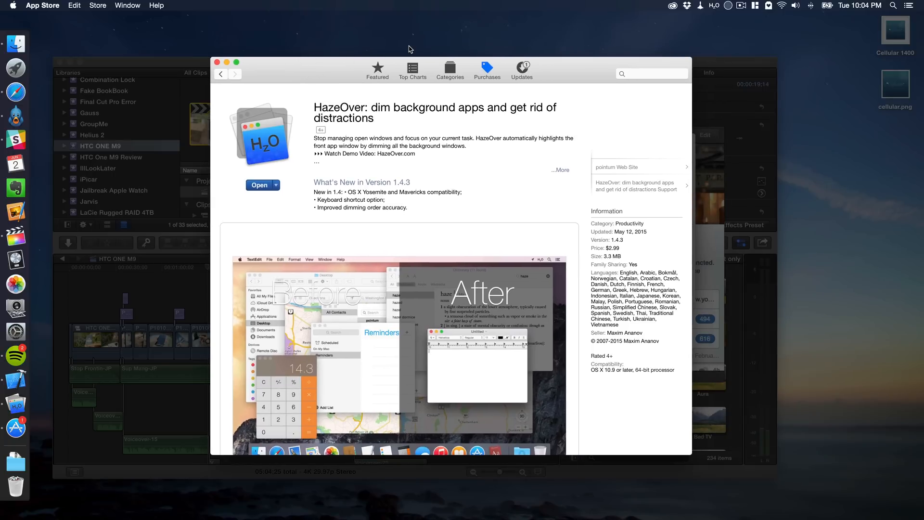